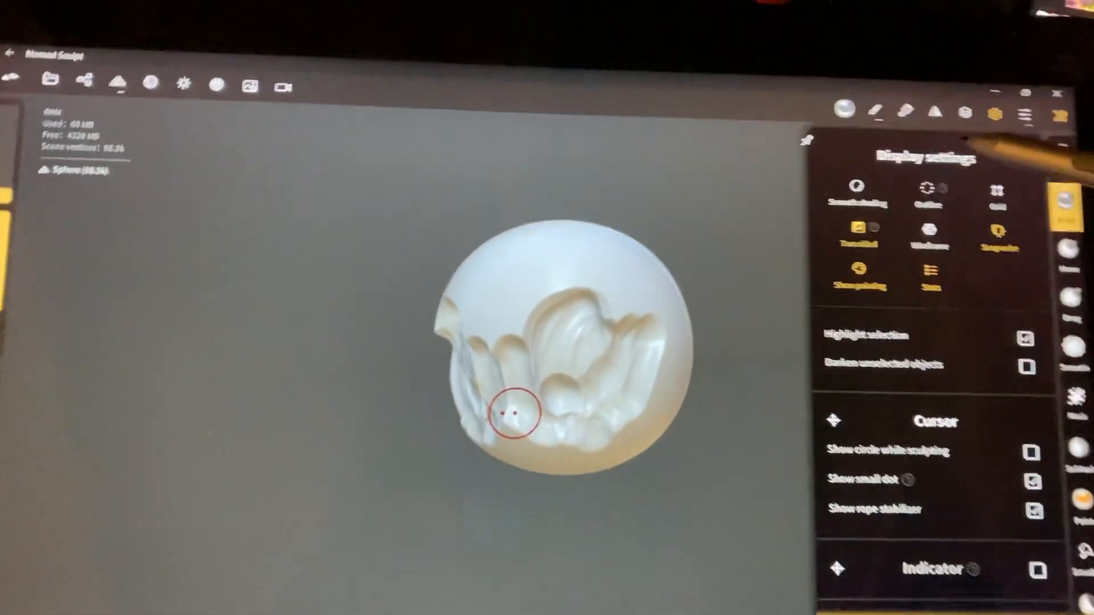
# Show the Gesture settings tab covering finger, stylus and mouse input behaviour.
pyautogui.click(834, 112)
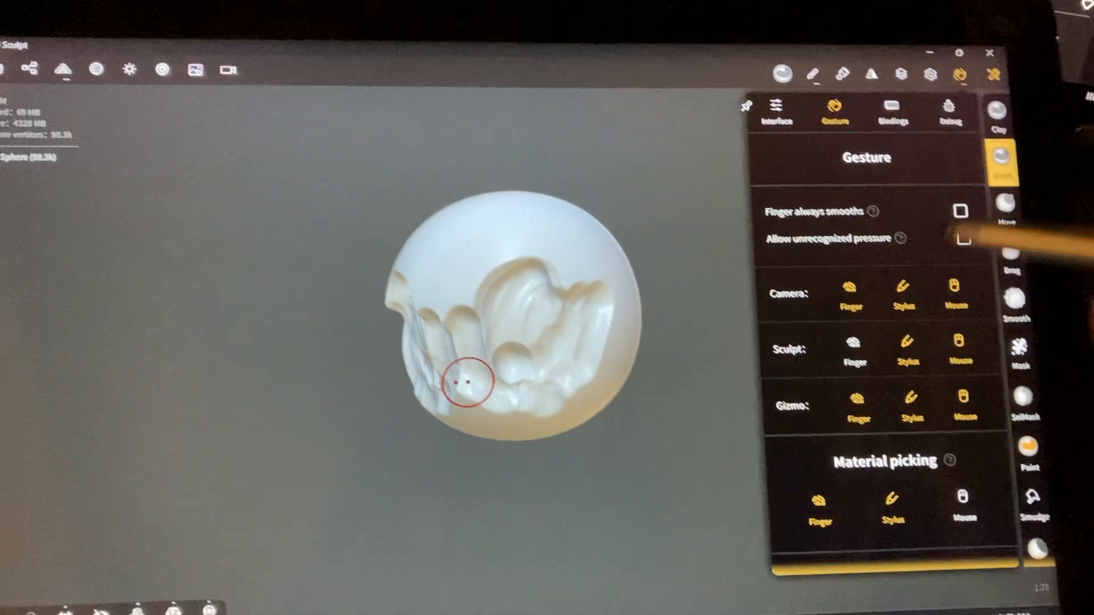